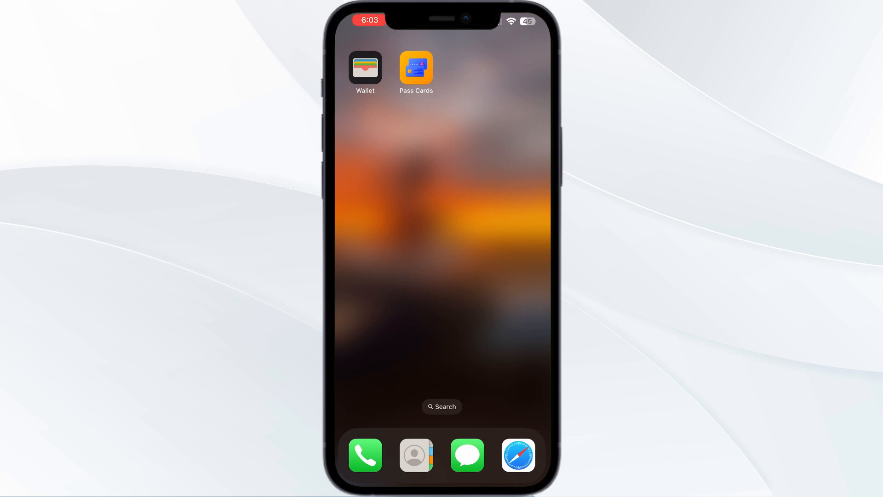
Step: Launch Apple Wallet from the home screen to reach the Add to Wallet card choices
left_click(364, 68)
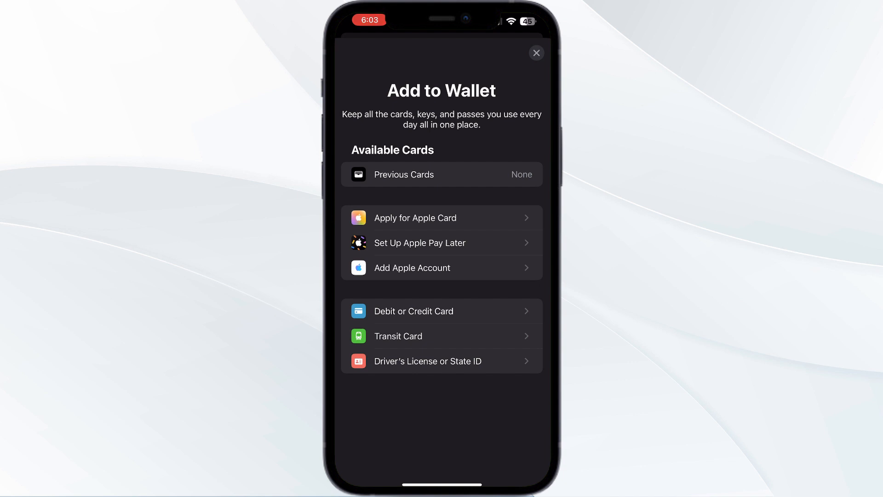
Step: Dismiss the Wallet choices, open Card Manager, and view the empty All passes list
left_click(535, 52)
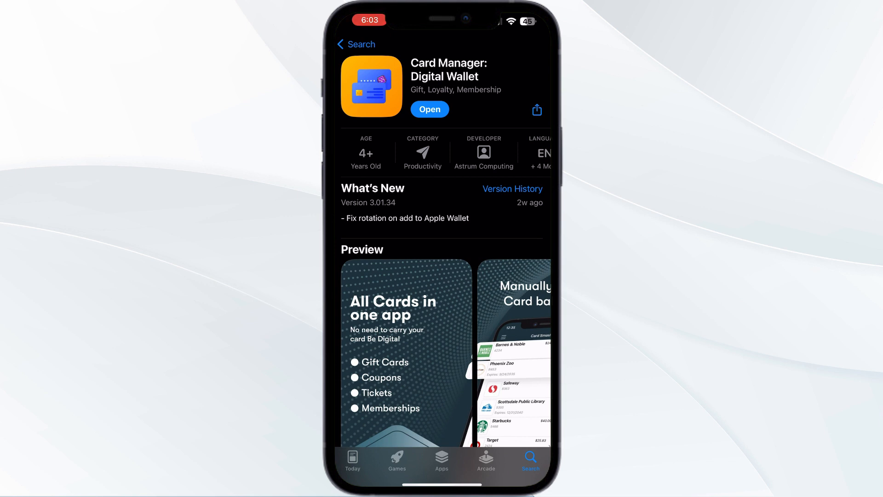
left_click(430, 108)
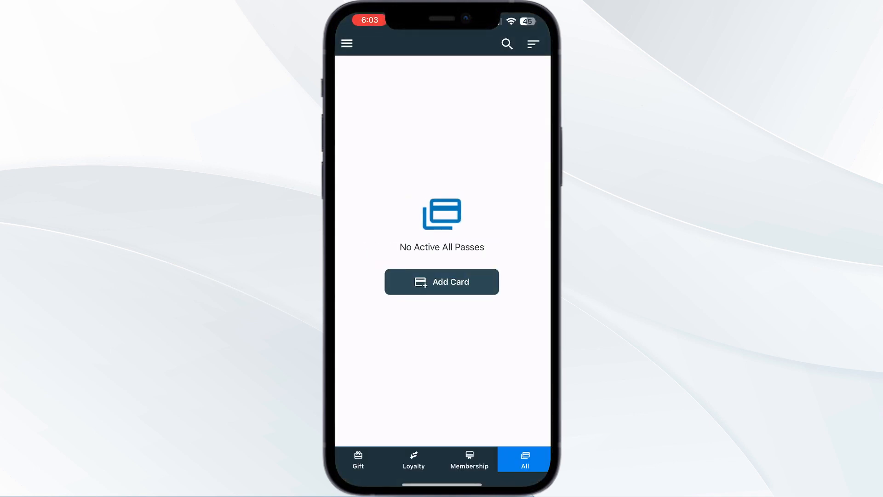
left_click(413, 460)
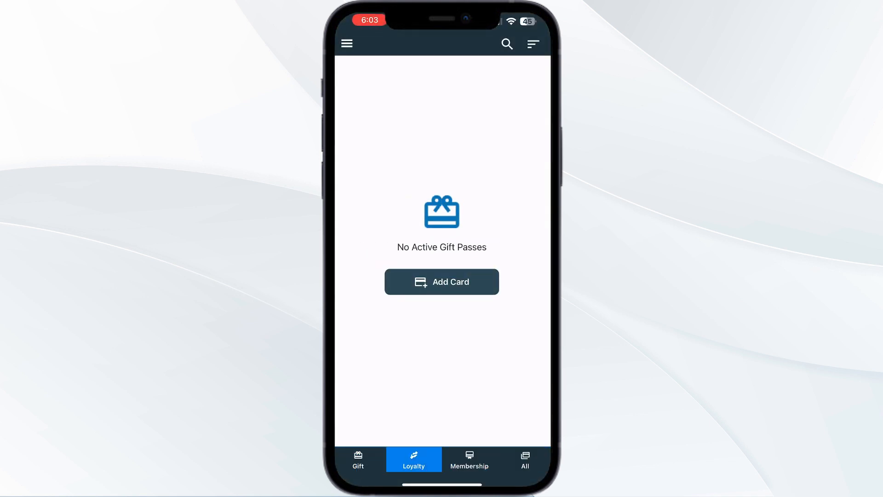
left_click(524, 459)
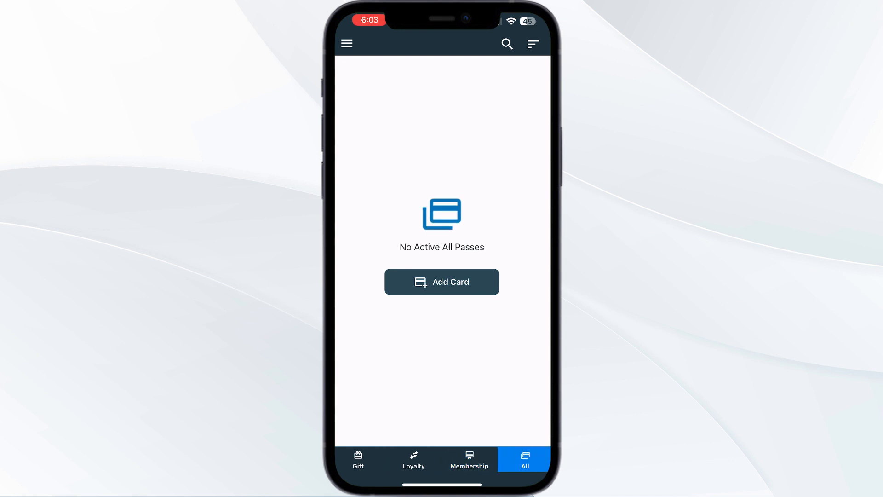
Step: Add a new card of type Other, choosing Image Card from Pass Cards
left_click(441, 281)
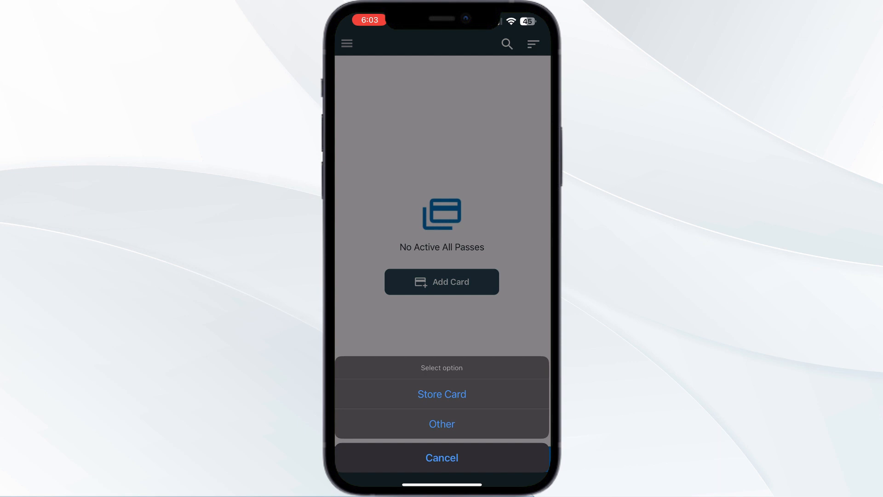
left_click(442, 424)
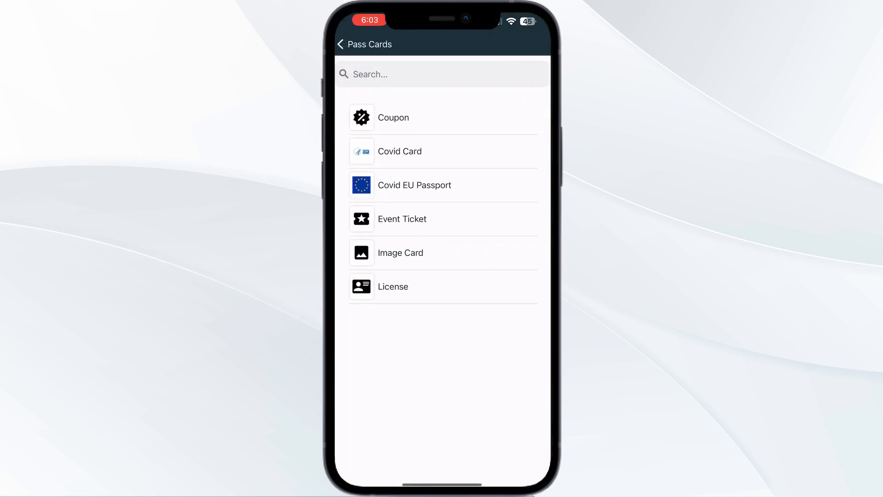
left_click(401, 253)
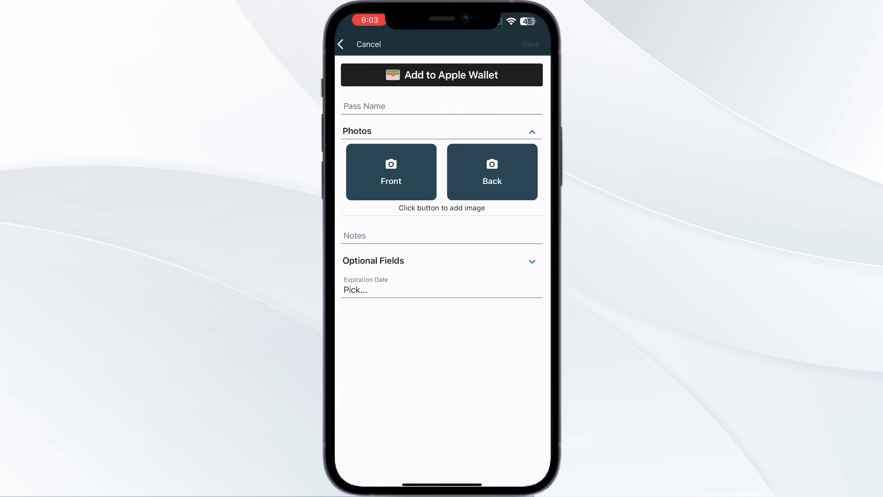